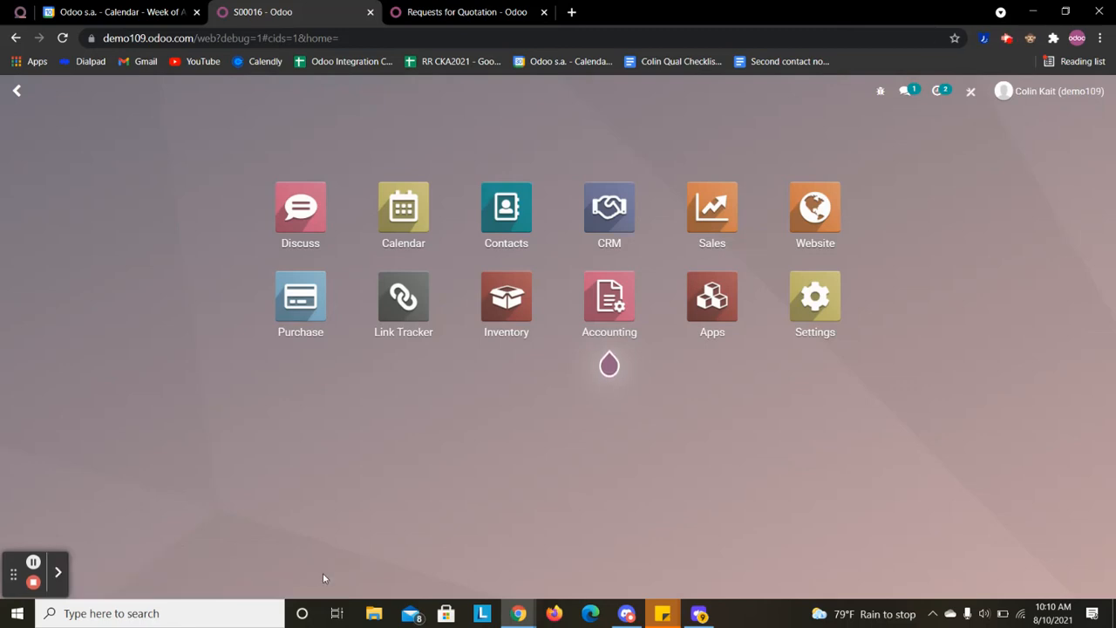
{"action": "mouse_move", "coordinate": [588, 452]}
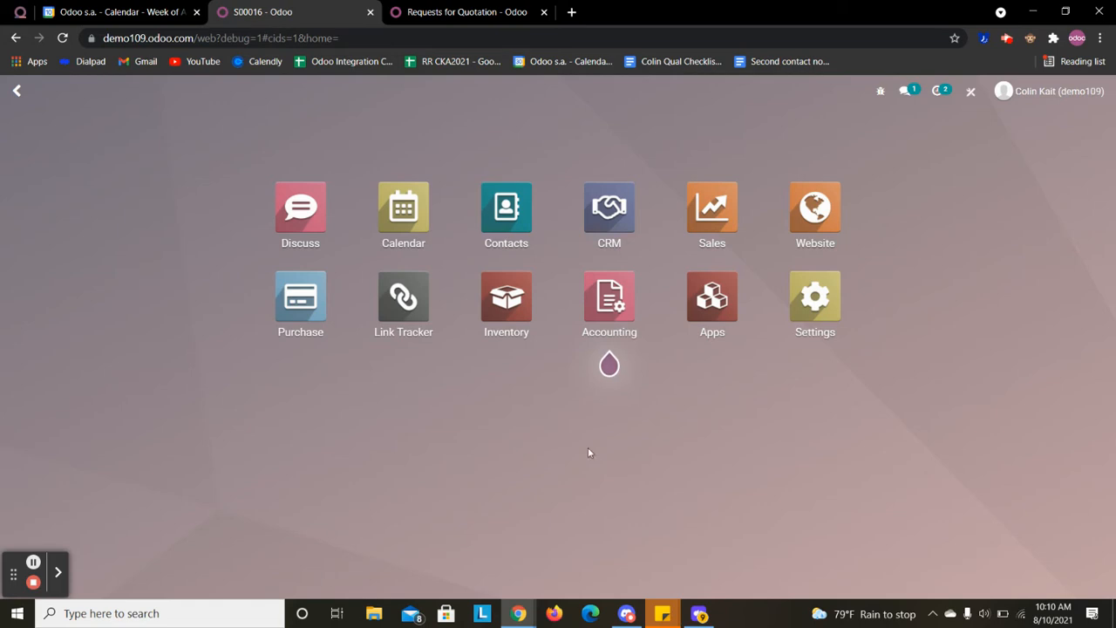
{"action": "mouse_move", "coordinate": [975, 111]}
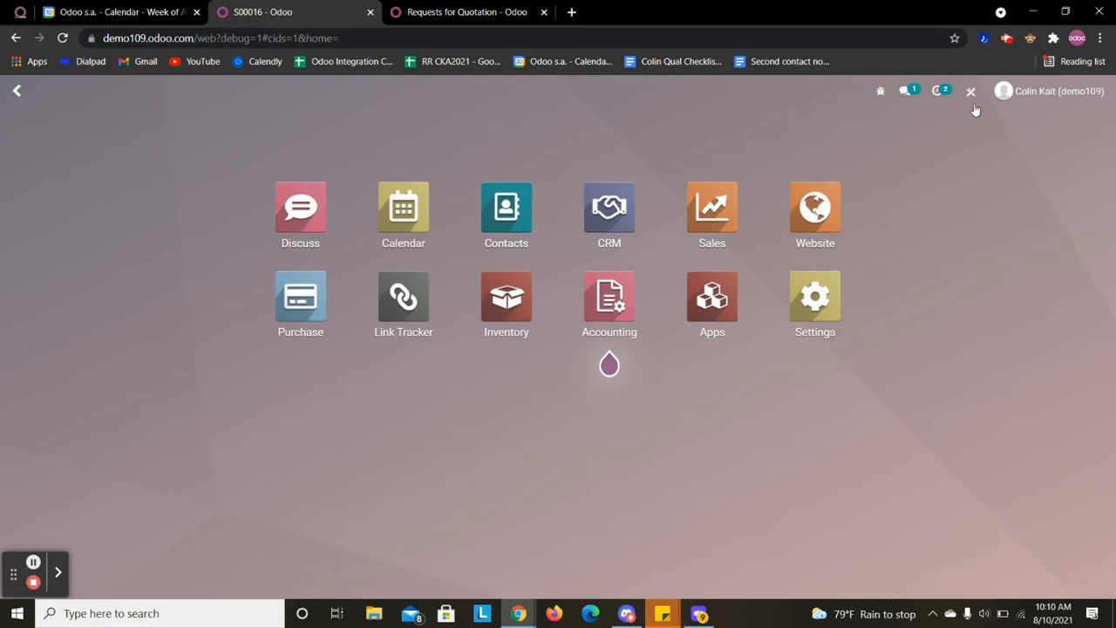
Step: Close the home menu to return to the Confirmation of PO automated action
{"action": "left_click", "coordinate": [466, 11]}
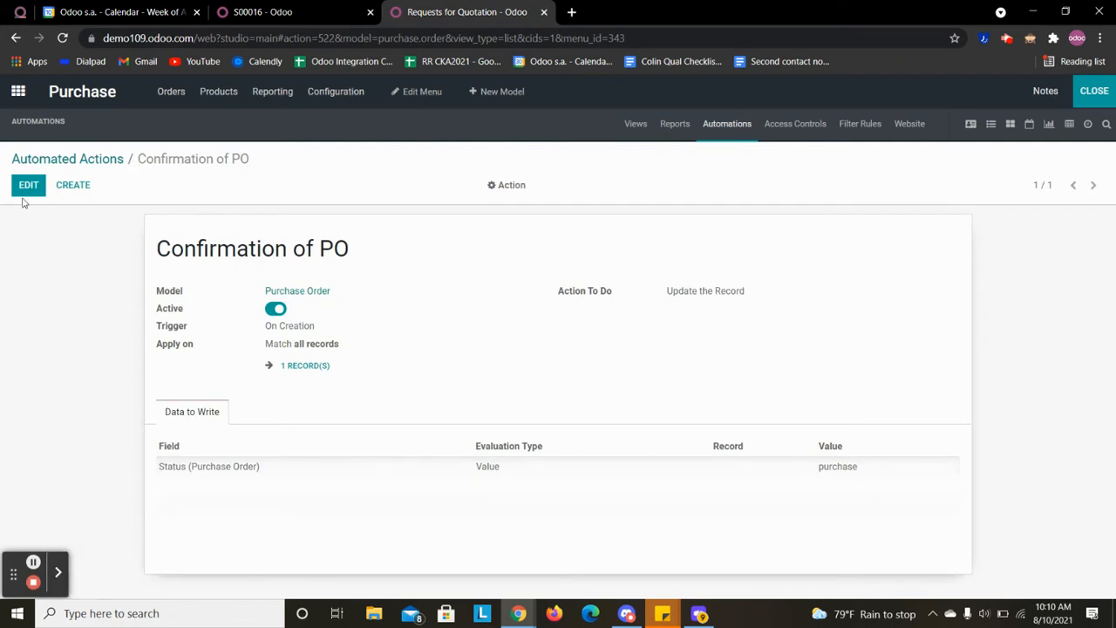
Step: Put the Confirmation of PO action into edit mode and select its Action Name field
{"action": "left_click", "coordinate": [28, 184]}
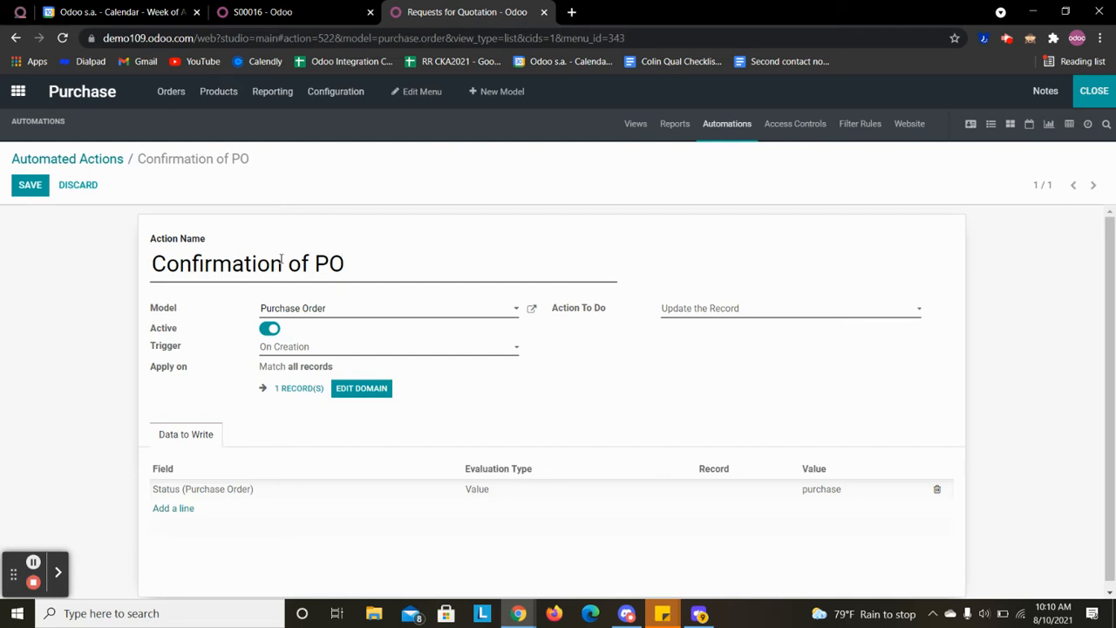
{"action": "left_click", "coordinate": [345, 263]}
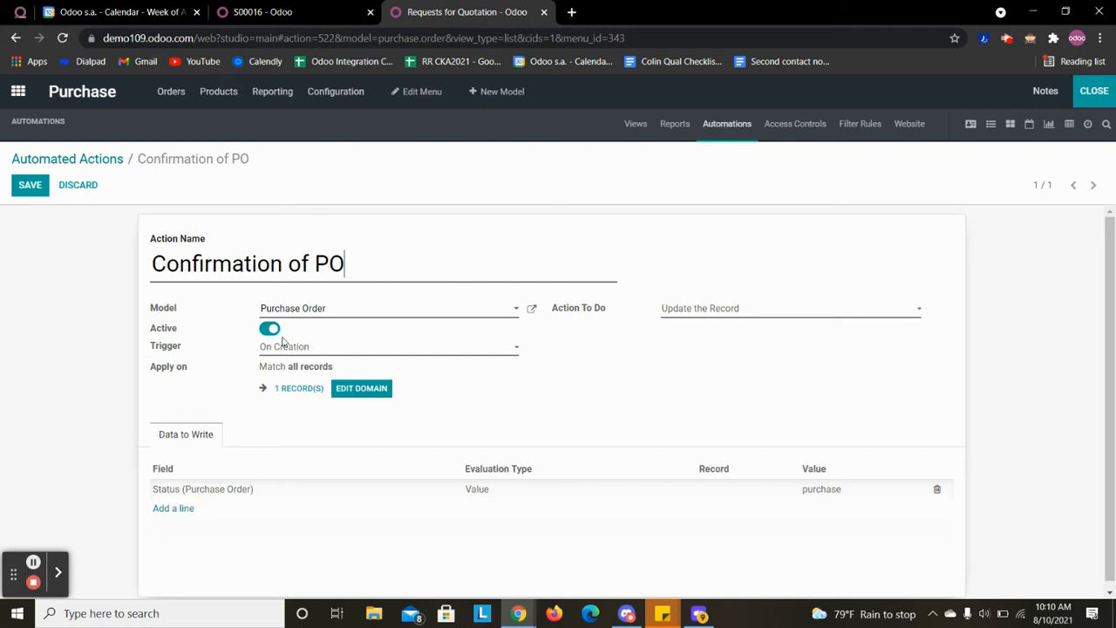
{"action": "mouse_move", "coordinate": [297, 349]}
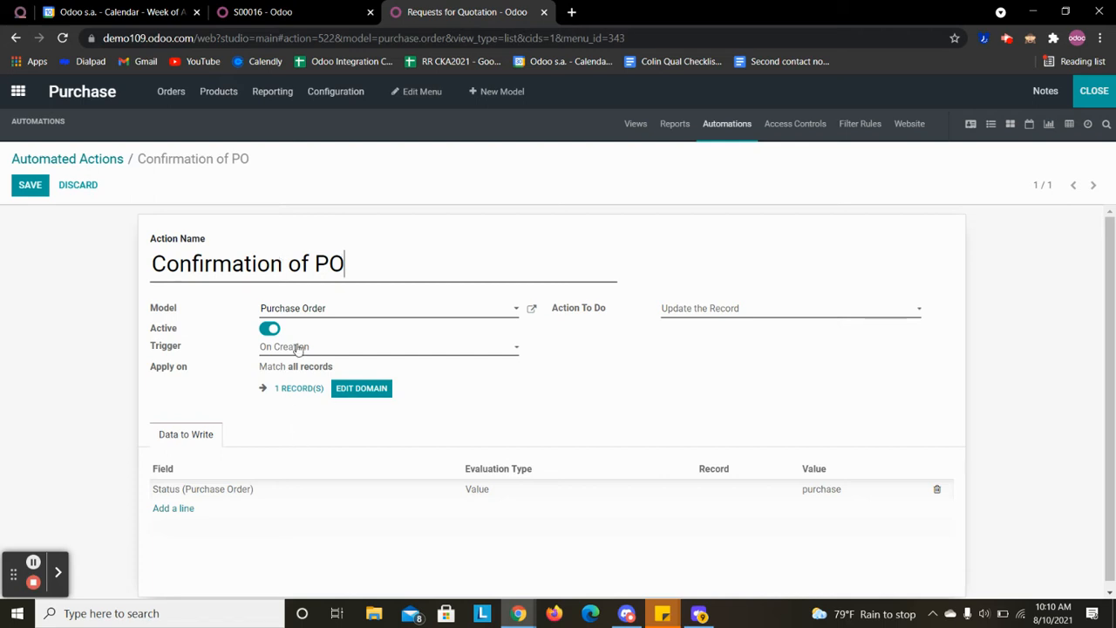
{"action": "mouse_move", "coordinate": [706, 294]}
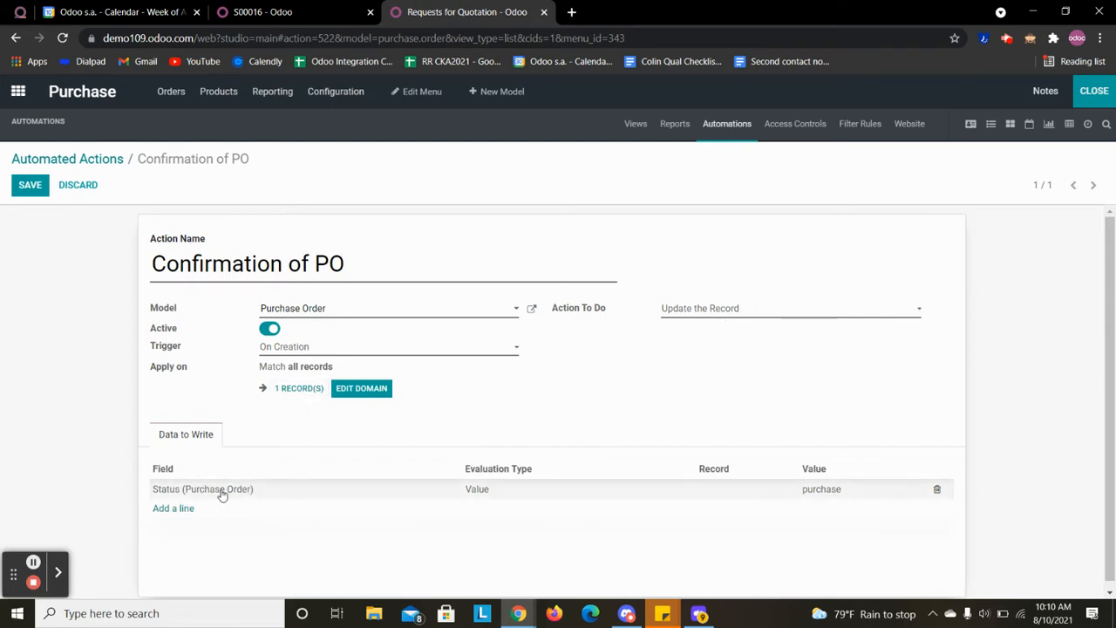
{"action": "mouse_move", "coordinate": [837, 503]}
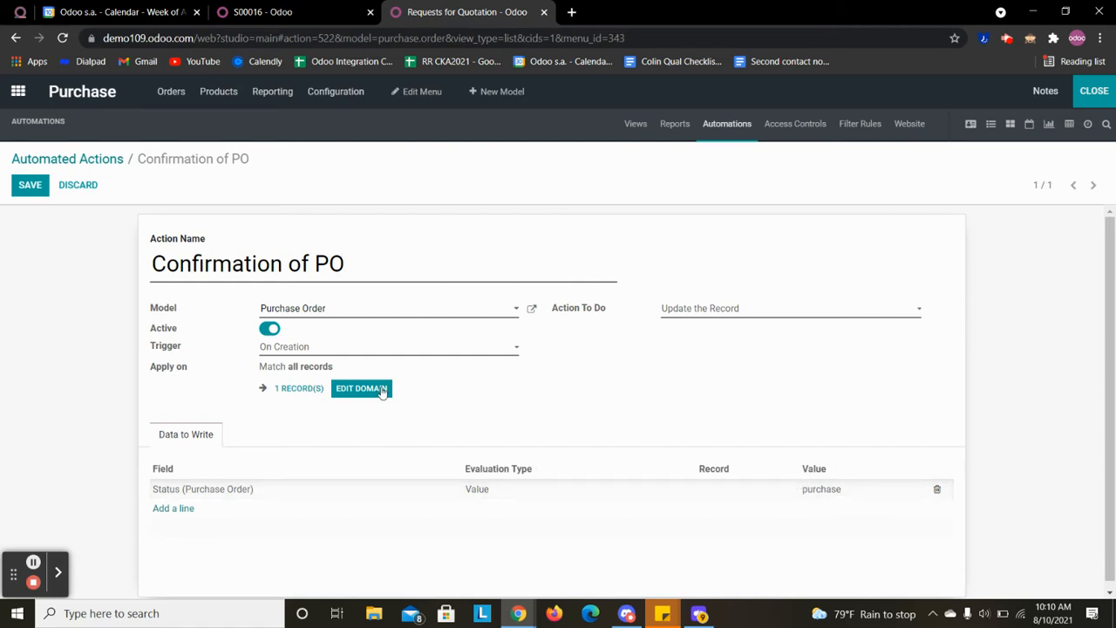
{"action": "left_click", "coordinate": [361, 388]}
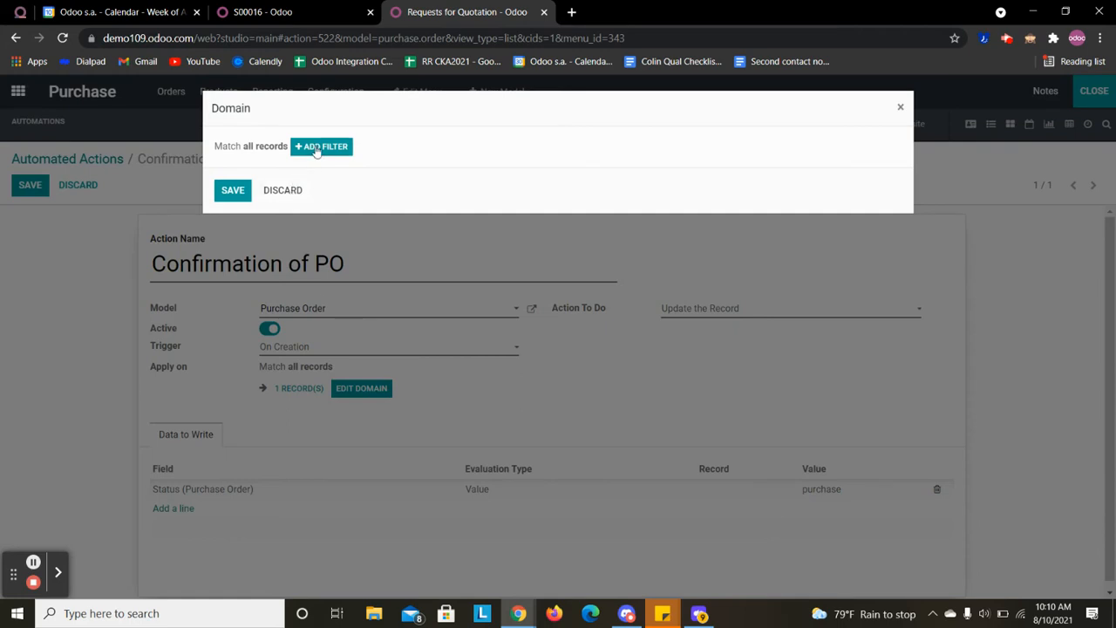
{"action": "left_click", "coordinate": [322, 146]}
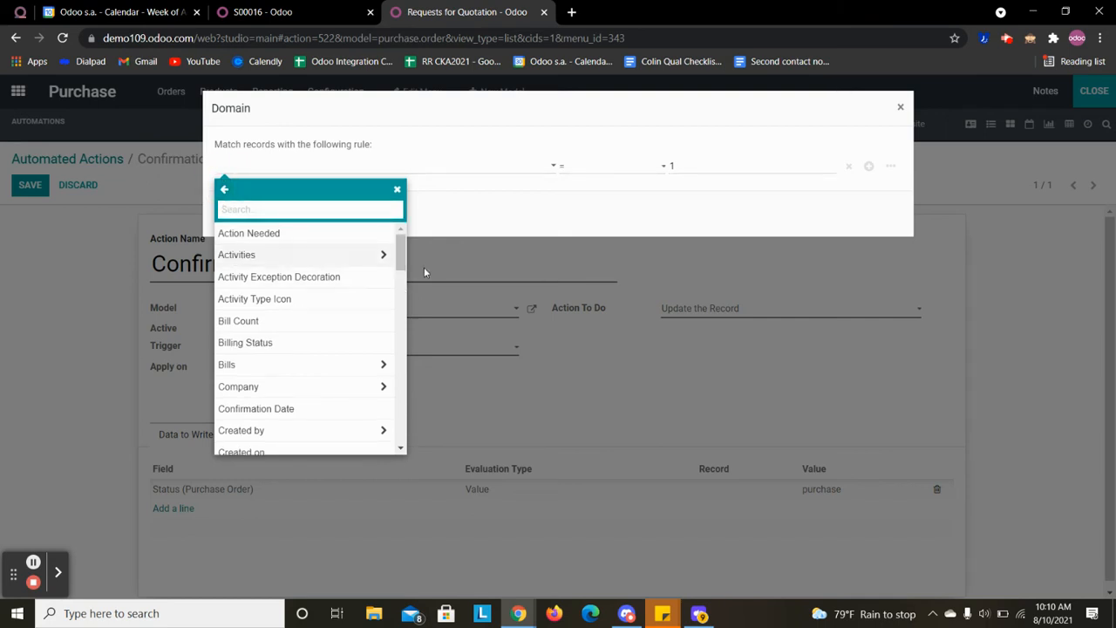
{"action": "mouse_move", "coordinate": [790, 141]}
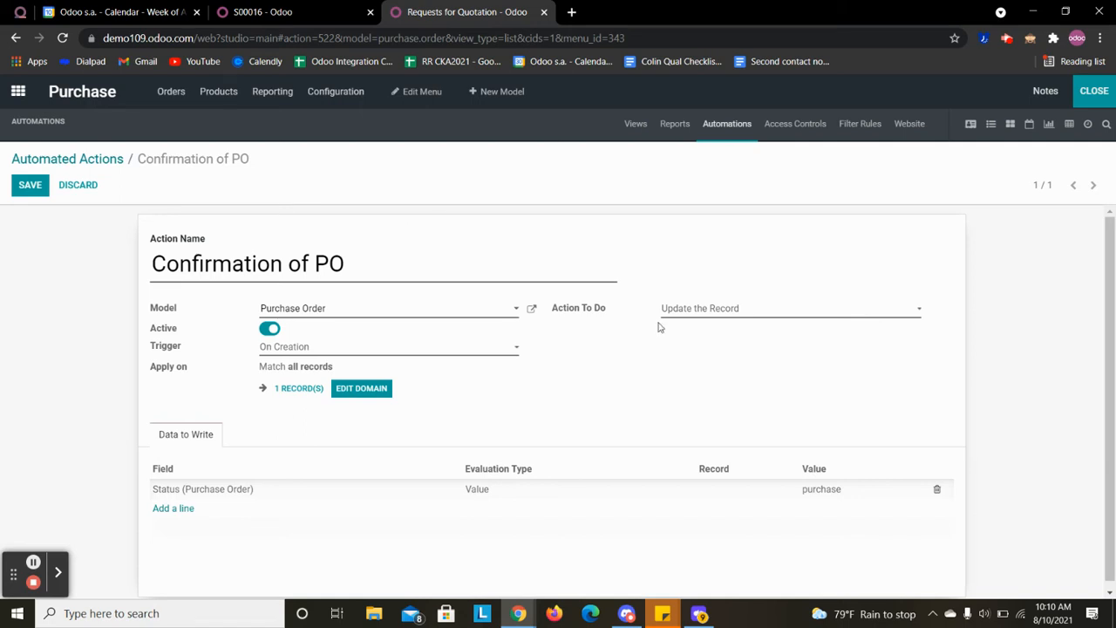
Step: Inspect Action To Do options and an empty data line, then discard all edits
{"action": "left_click", "coordinate": [784, 308]}
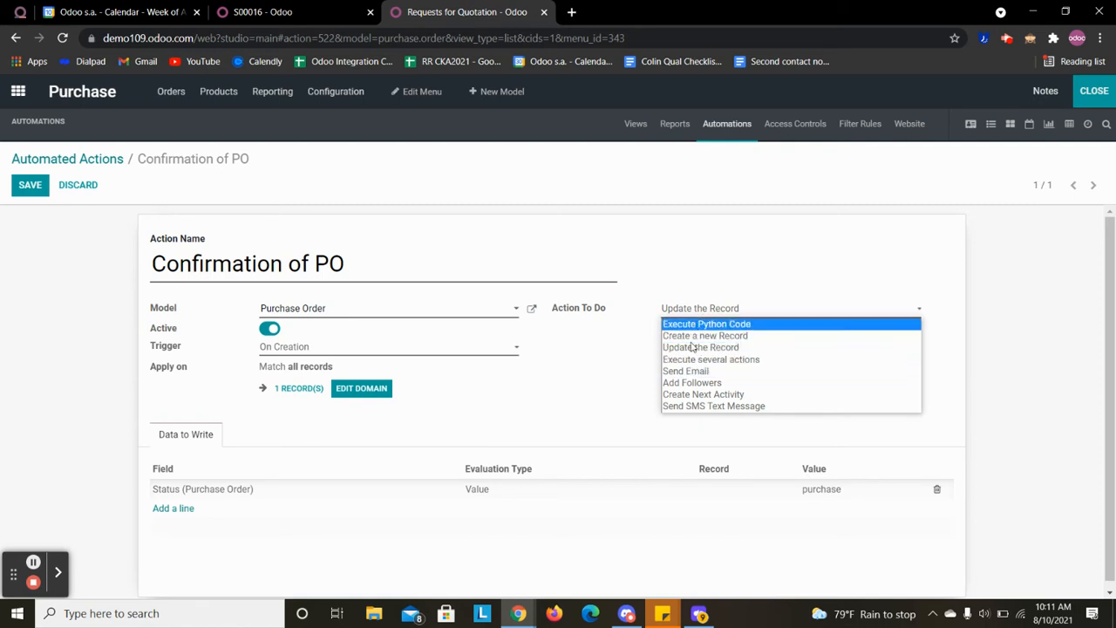
{"action": "mouse_move", "coordinate": [692, 382]}
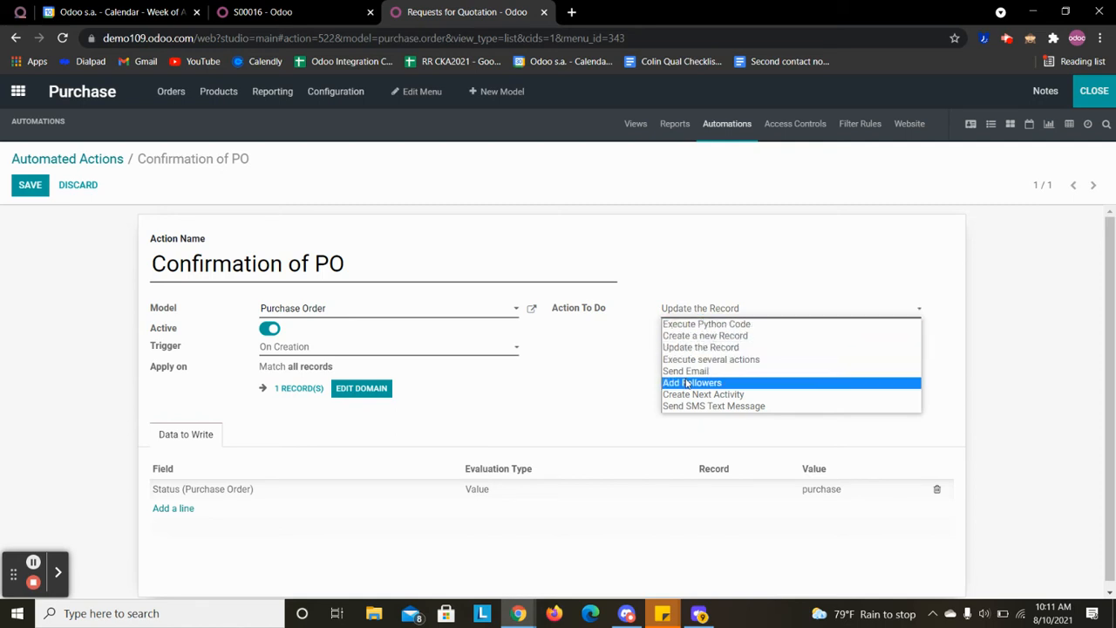
{"action": "mouse_move", "coordinate": [713, 406]}
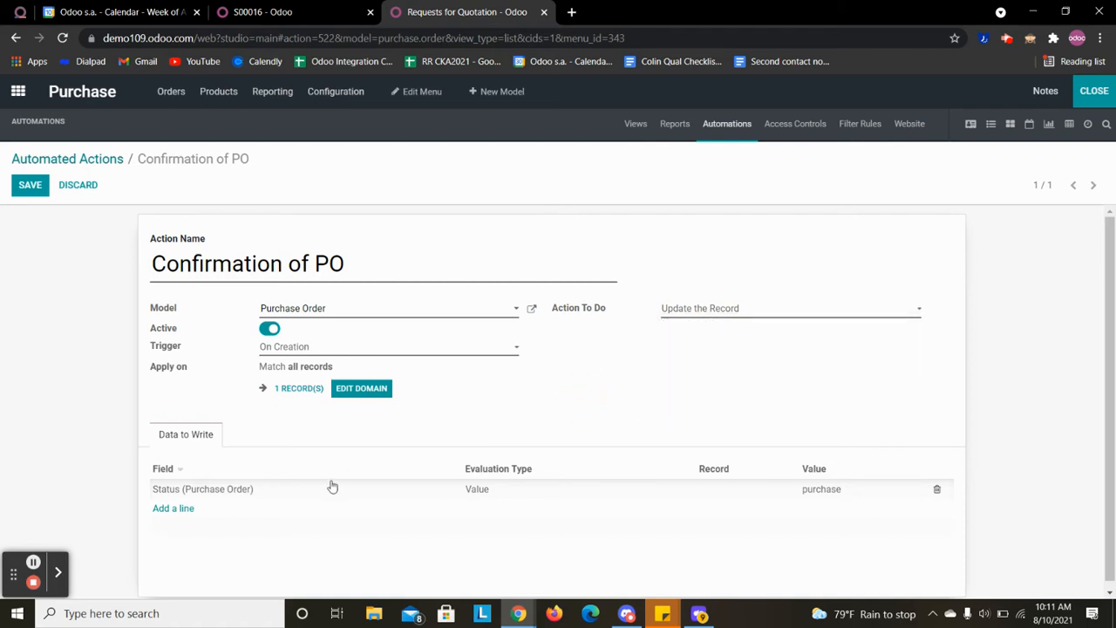
{"action": "left_click", "coordinate": [173, 507]}
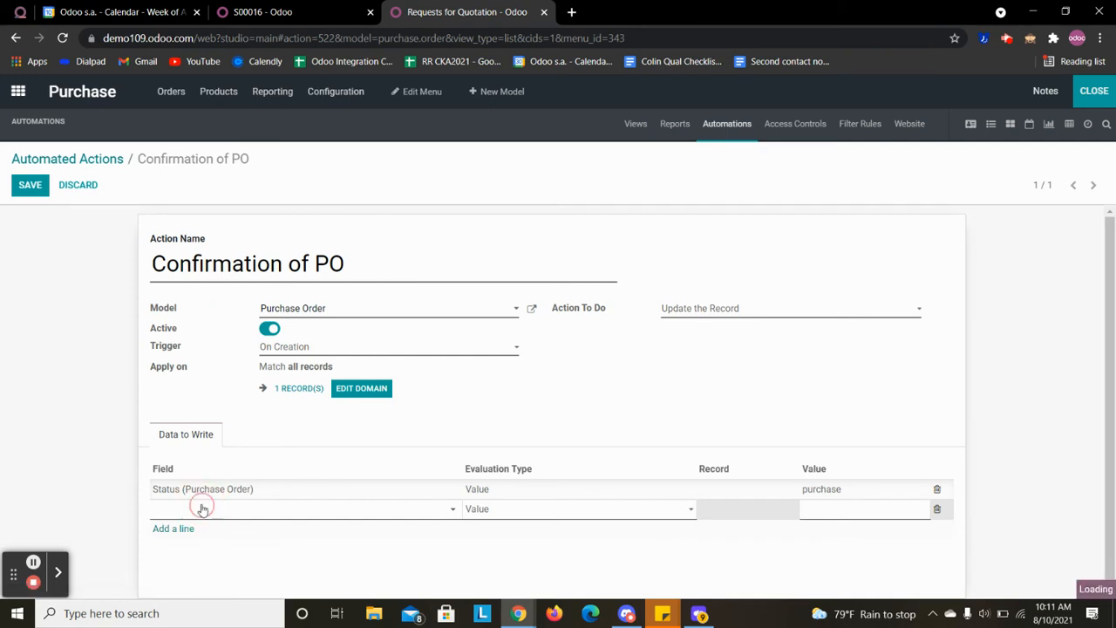
{"action": "left_click", "coordinate": [201, 509]}
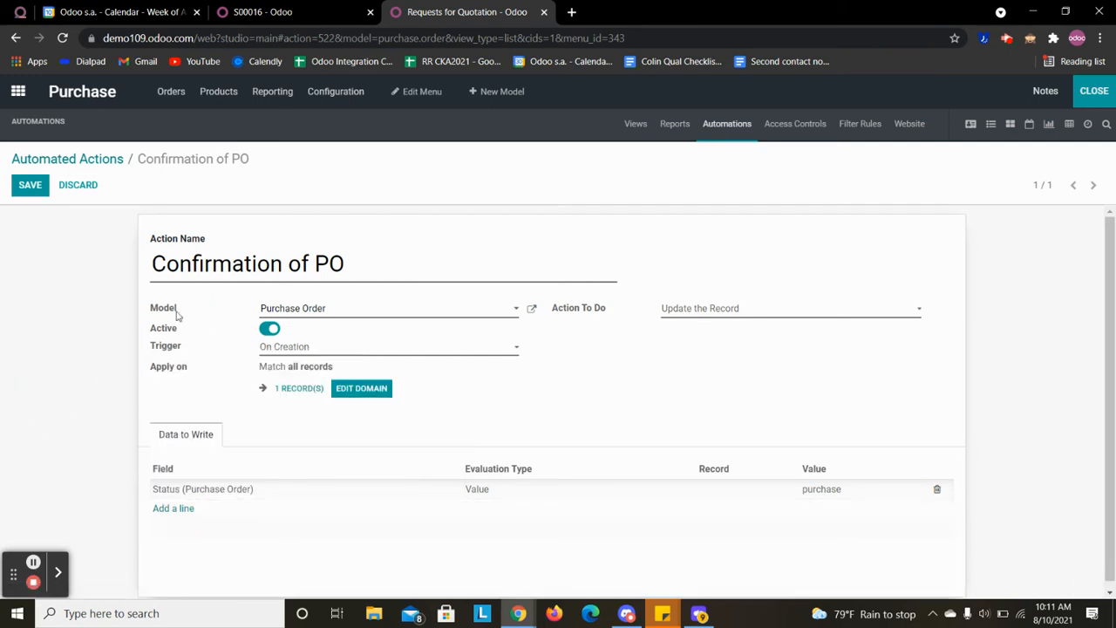
{"action": "mouse_move", "coordinate": [181, 356]}
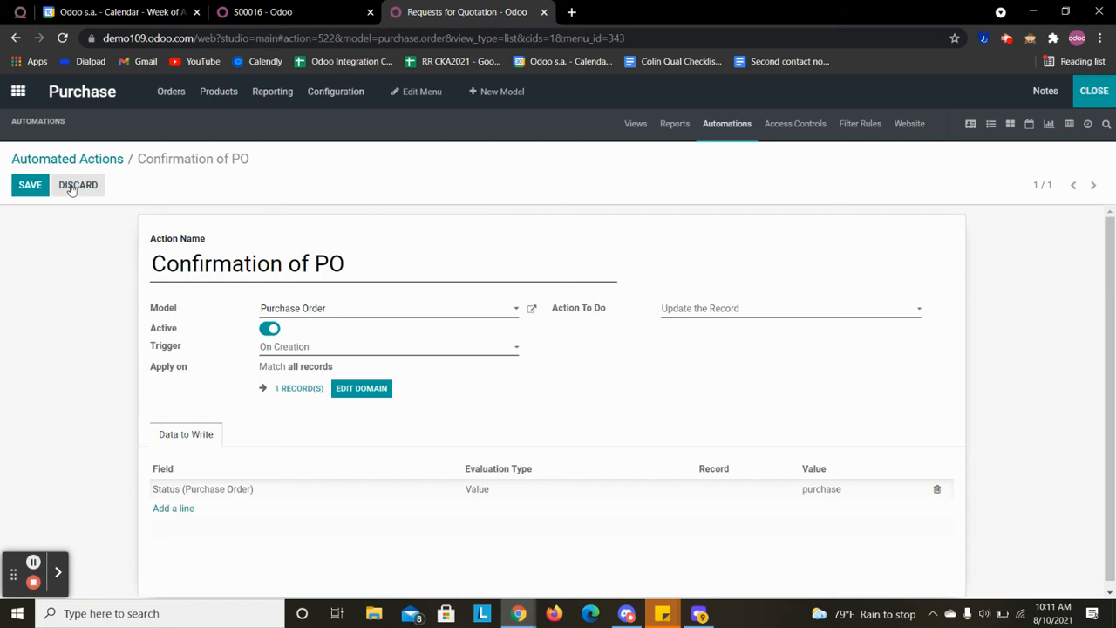
{"action": "left_click", "coordinate": [77, 184]}
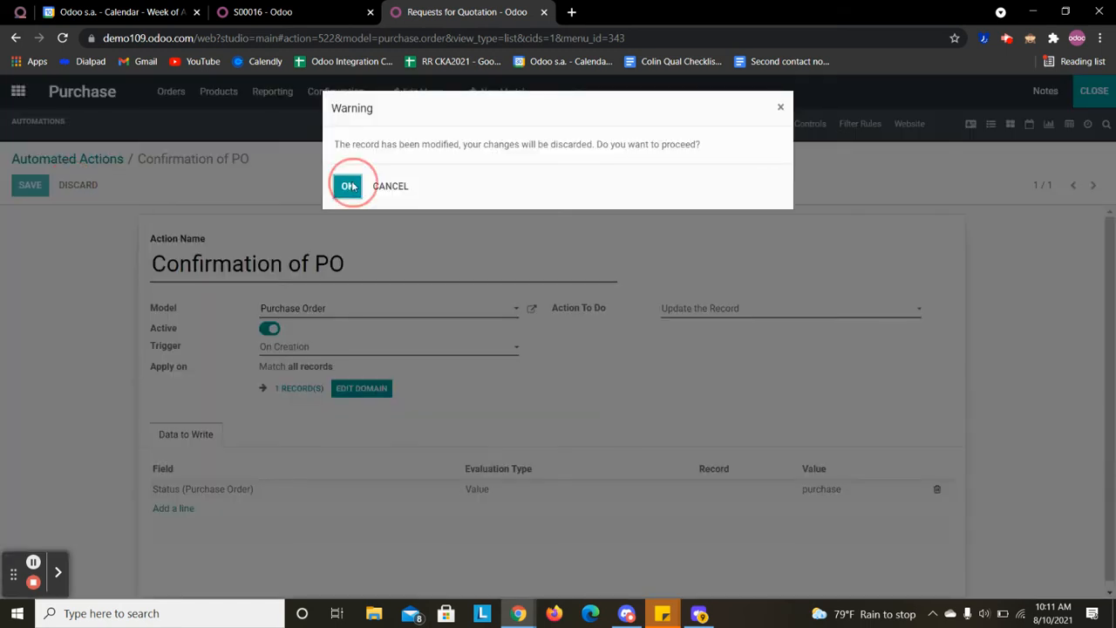
{"action": "left_click", "coordinate": [348, 185]}
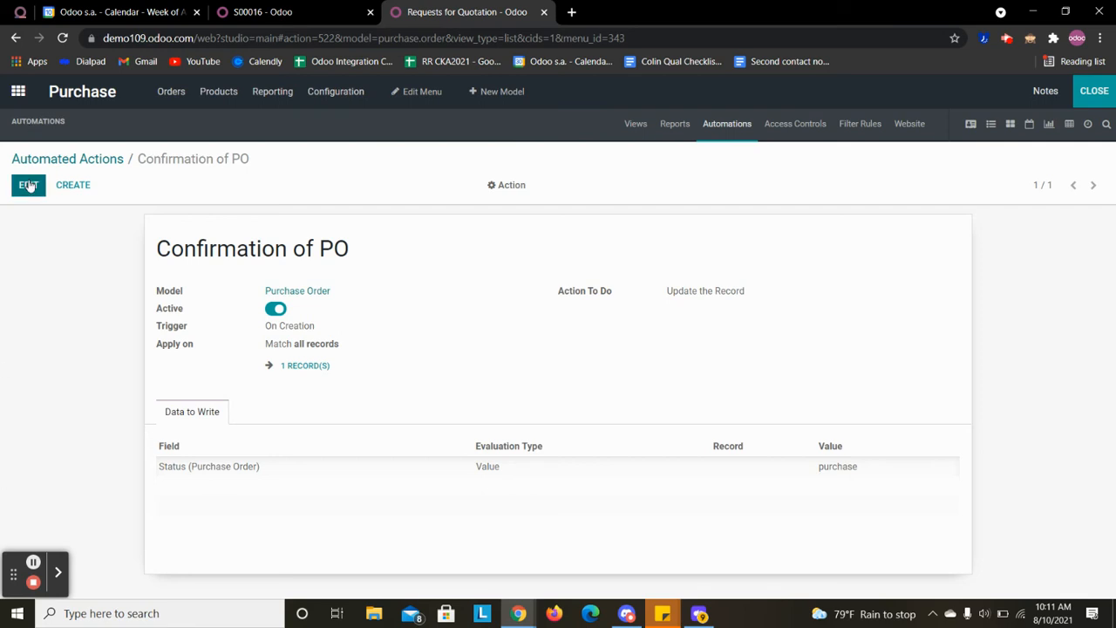
Step: Check the Data to Write line Status = purchase and save the action
{"action": "left_click", "coordinate": [28, 184]}
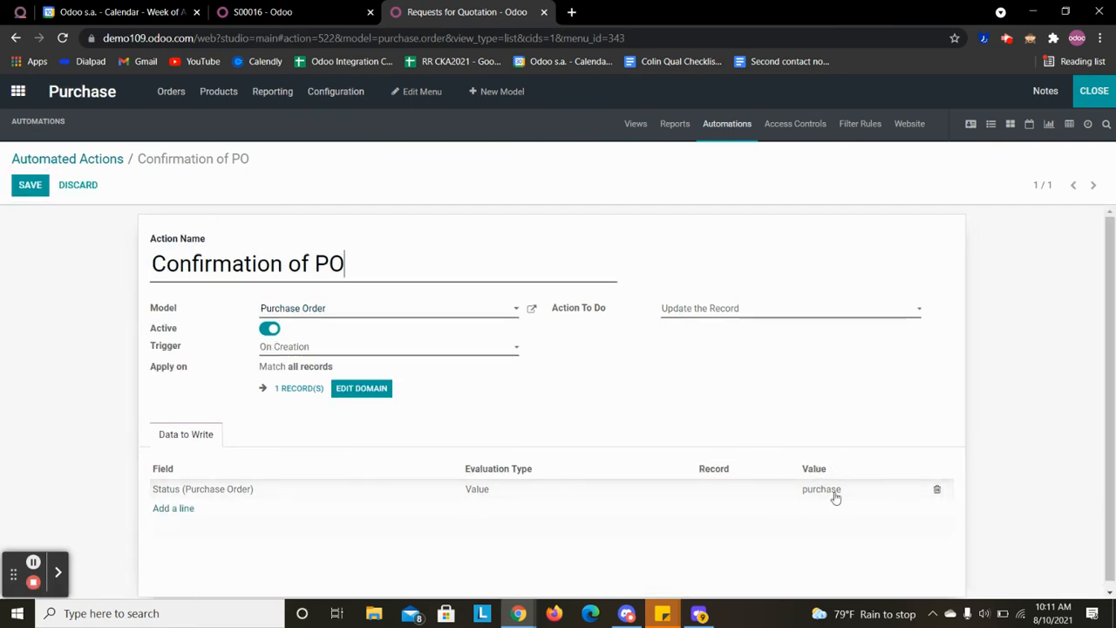
{"action": "mouse_move", "coordinate": [710, 498]}
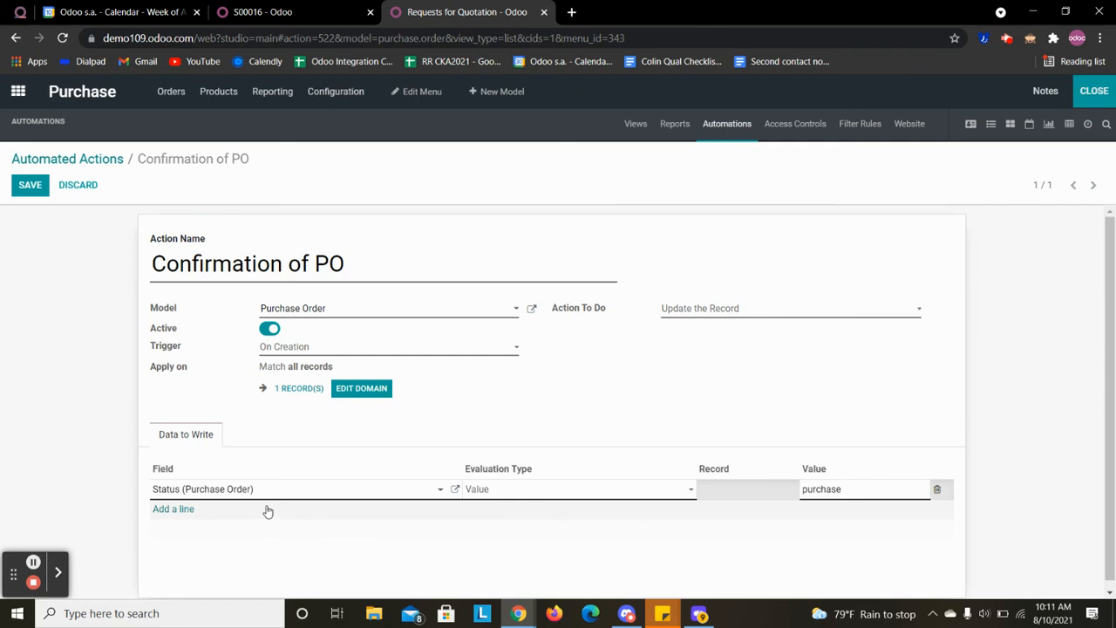
{"action": "left_click", "coordinate": [578, 488]}
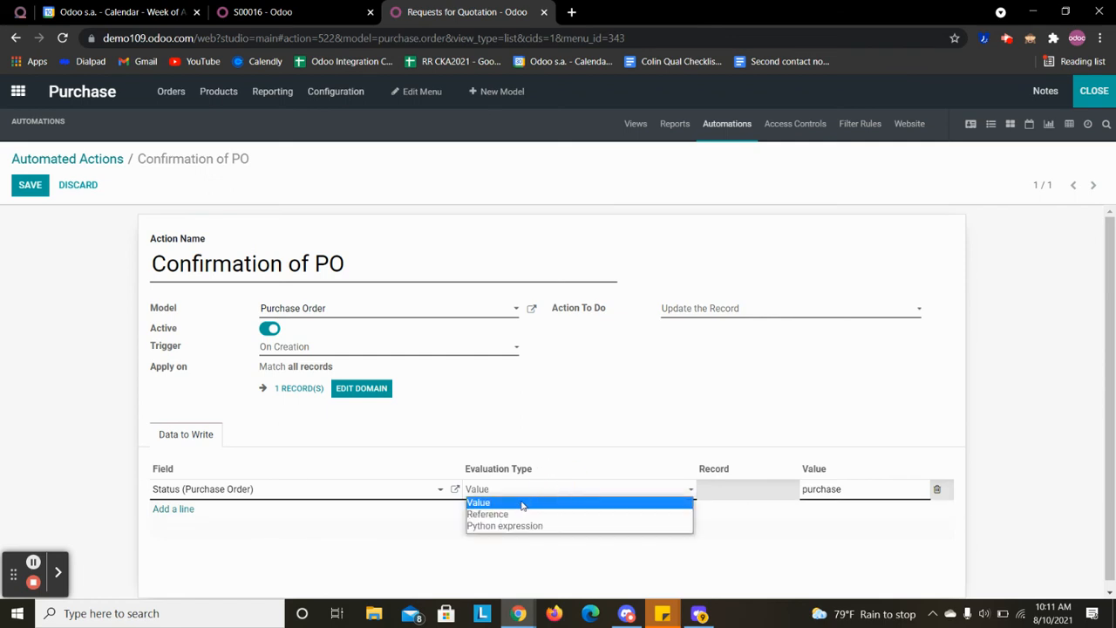
{"action": "mouse_move", "coordinate": [487, 514]}
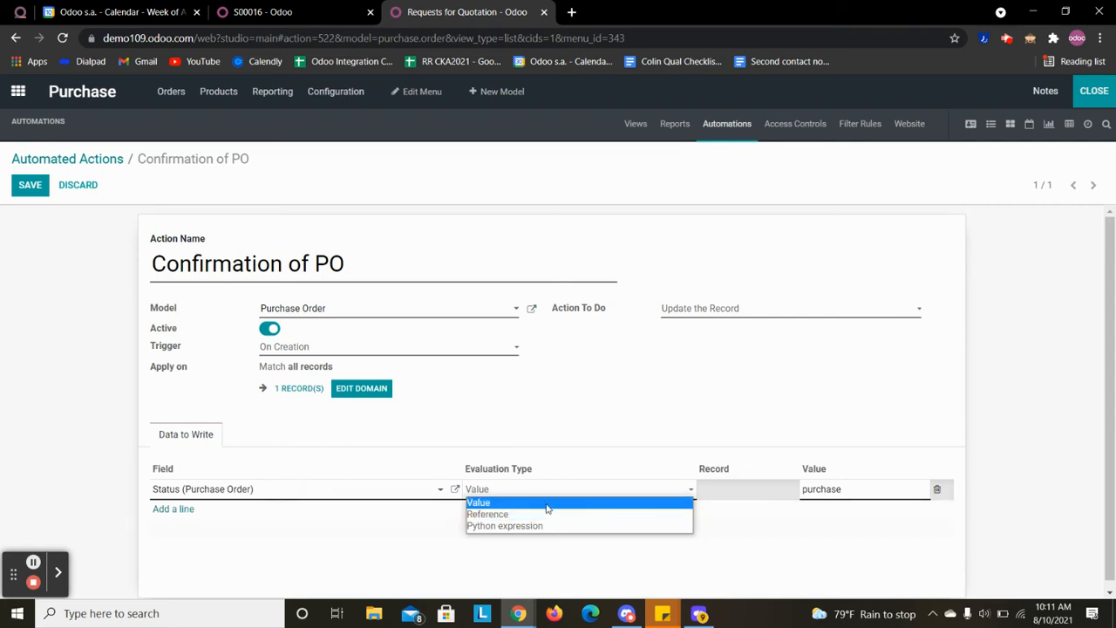
{"action": "mouse_move", "coordinate": [535, 526]}
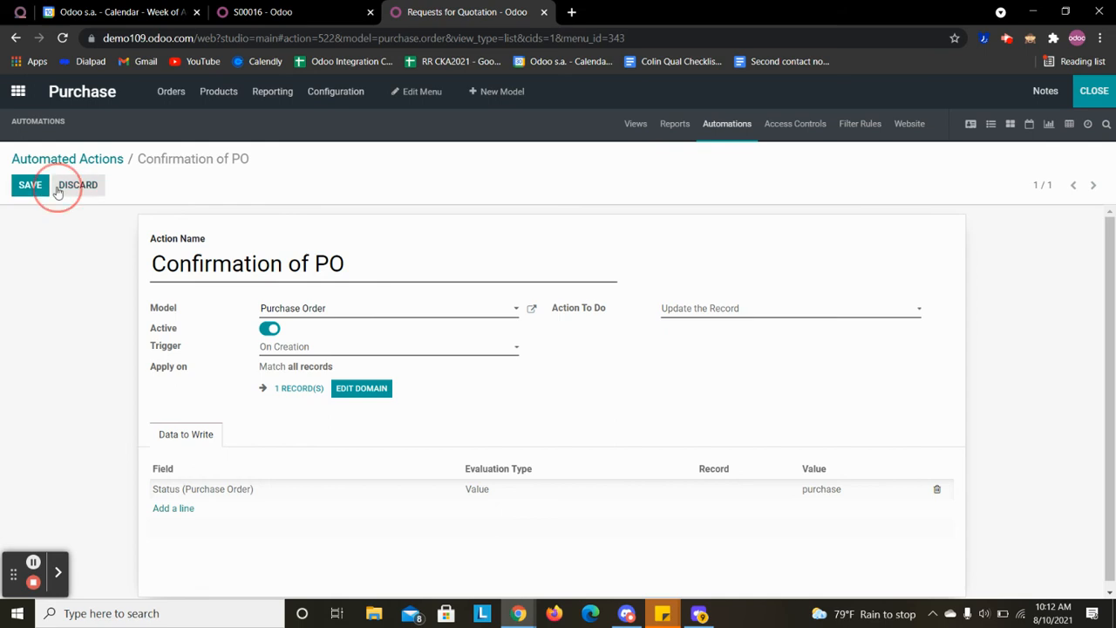
{"action": "left_click", "coordinate": [30, 184]}
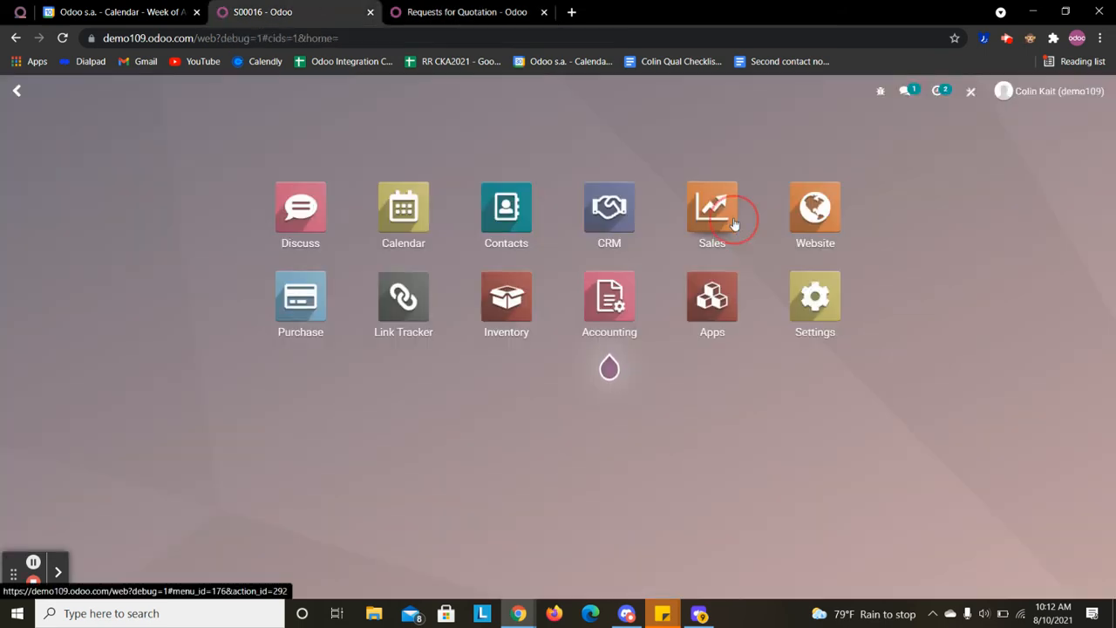
Step: In Sales, view order S00016, then return to the Quotations list
{"action": "left_click", "coordinate": [712, 207]}
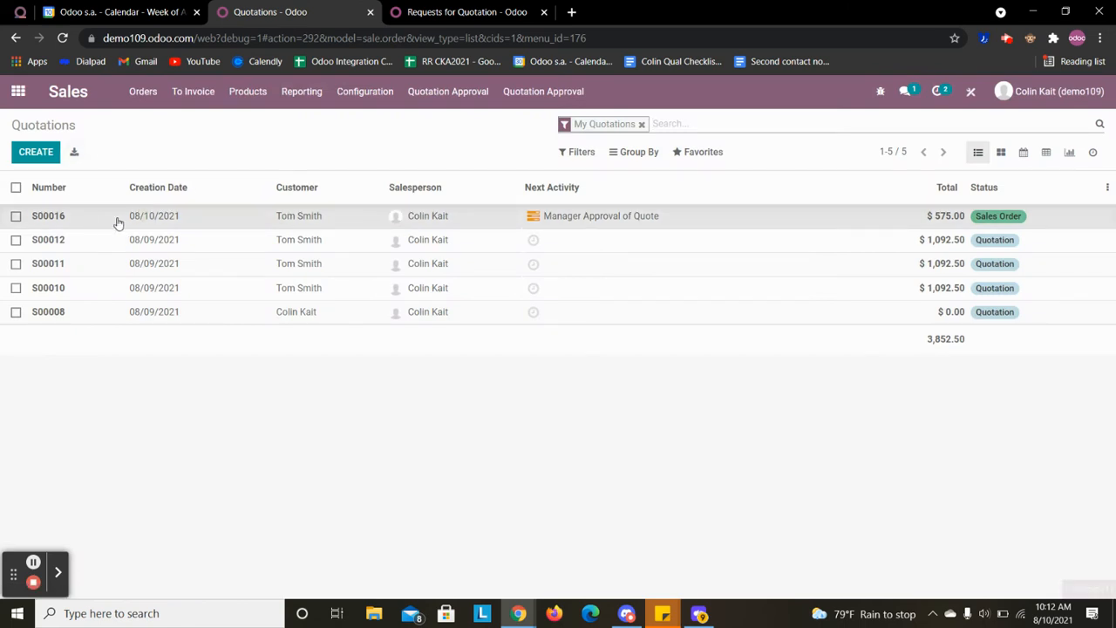
{"action": "left_click", "coordinate": [48, 215]}
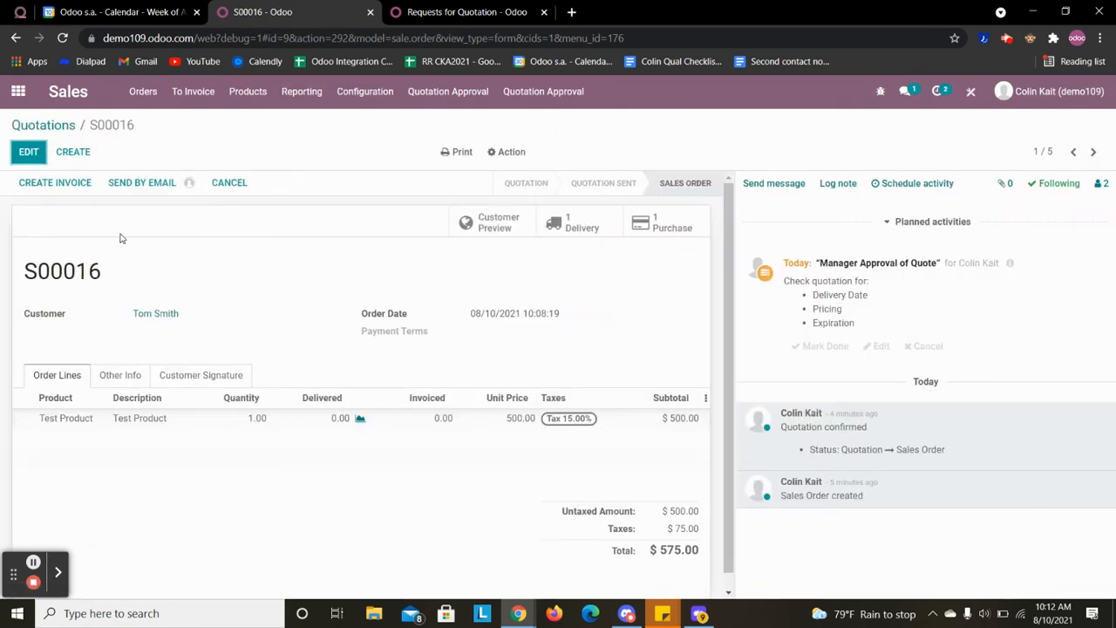
{"action": "mouse_move", "coordinate": [279, 329]}
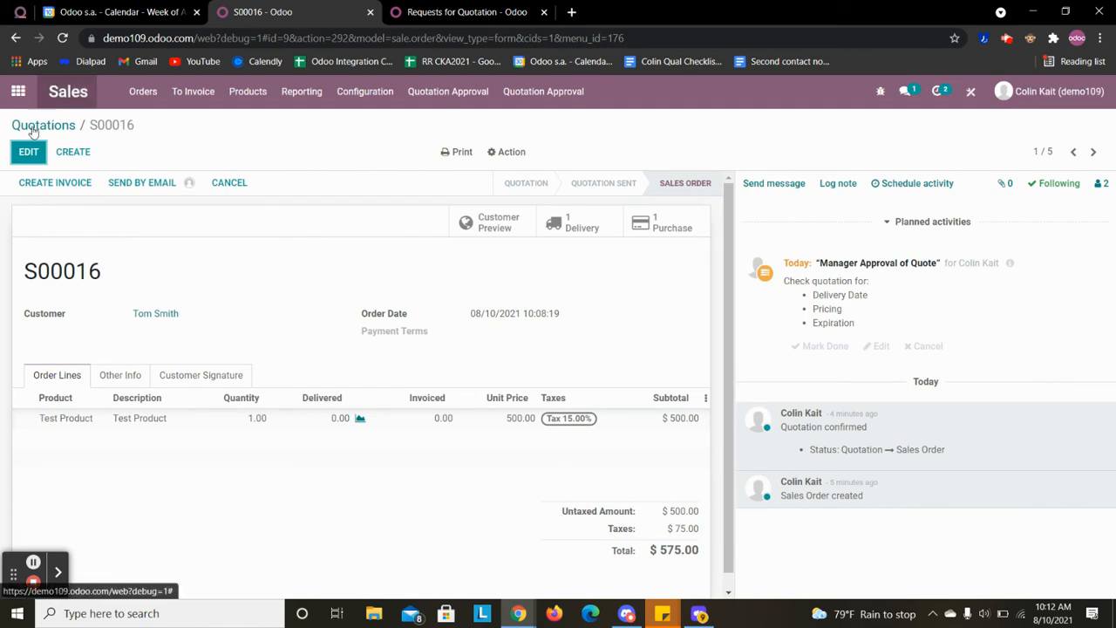
{"action": "left_click", "coordinate": [42, 124]}
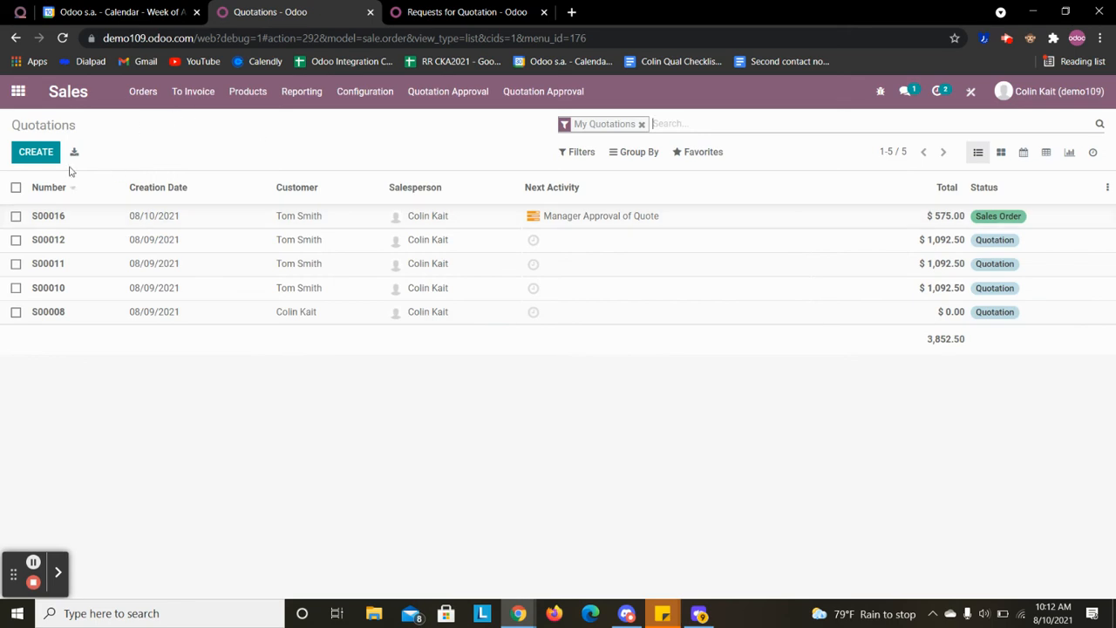
Step: Create and confirm a quotation for Tom Smith with one Test Product line
{"action": "left_click", "coordinate": [36, 151]}
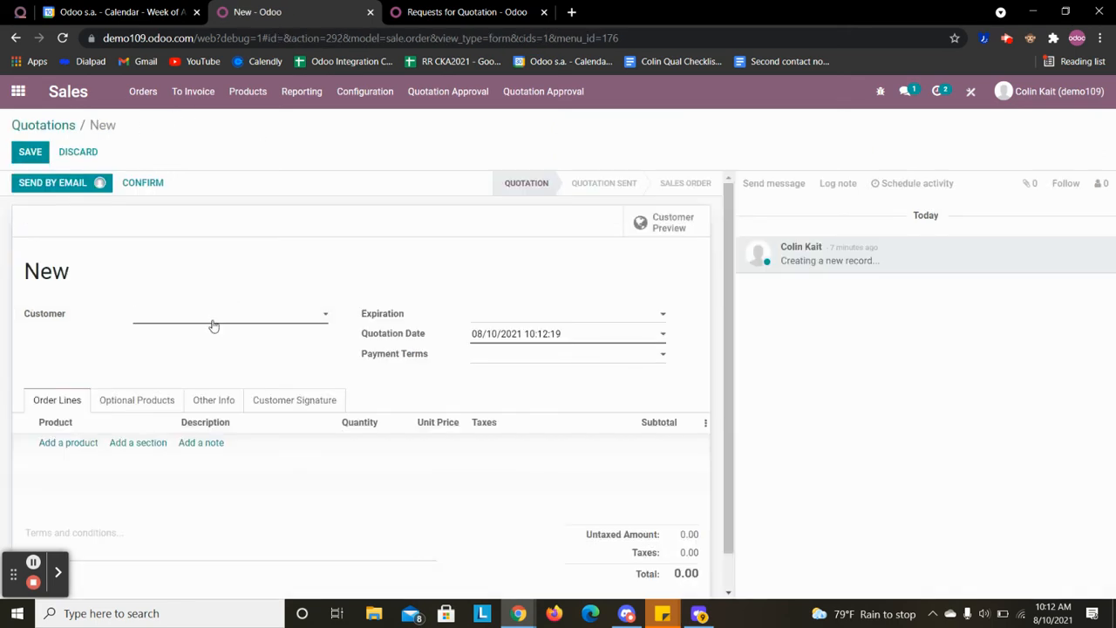
{"action": "left_click", "coordinate": [230, 313]}
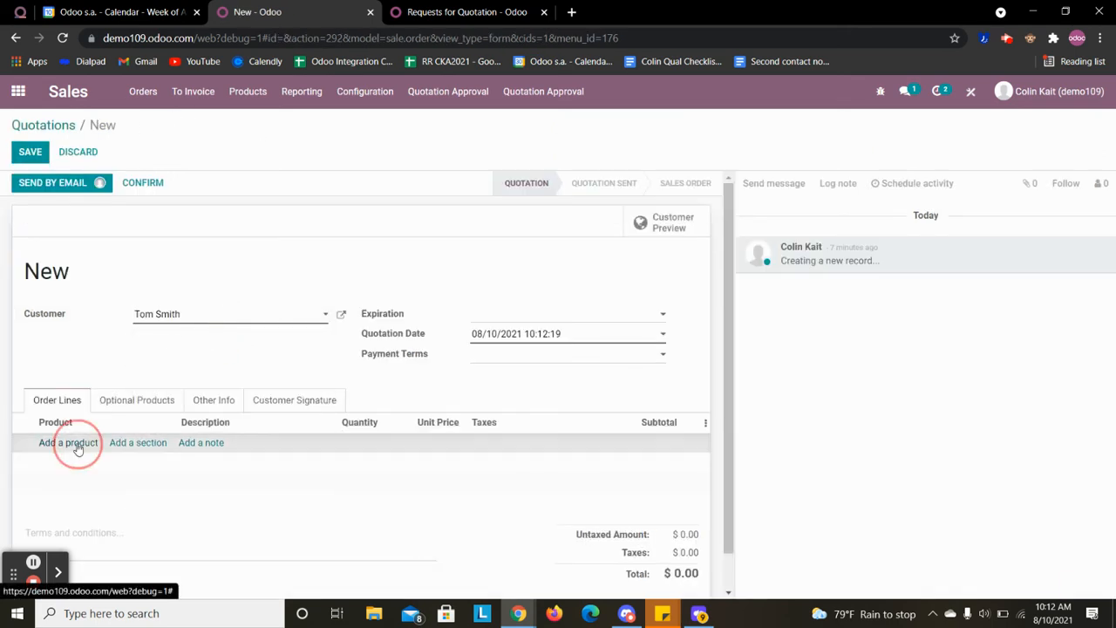
{"action": "left_click", "coordinate": [68, 442]}
{"action": "type", "text": "tes"}
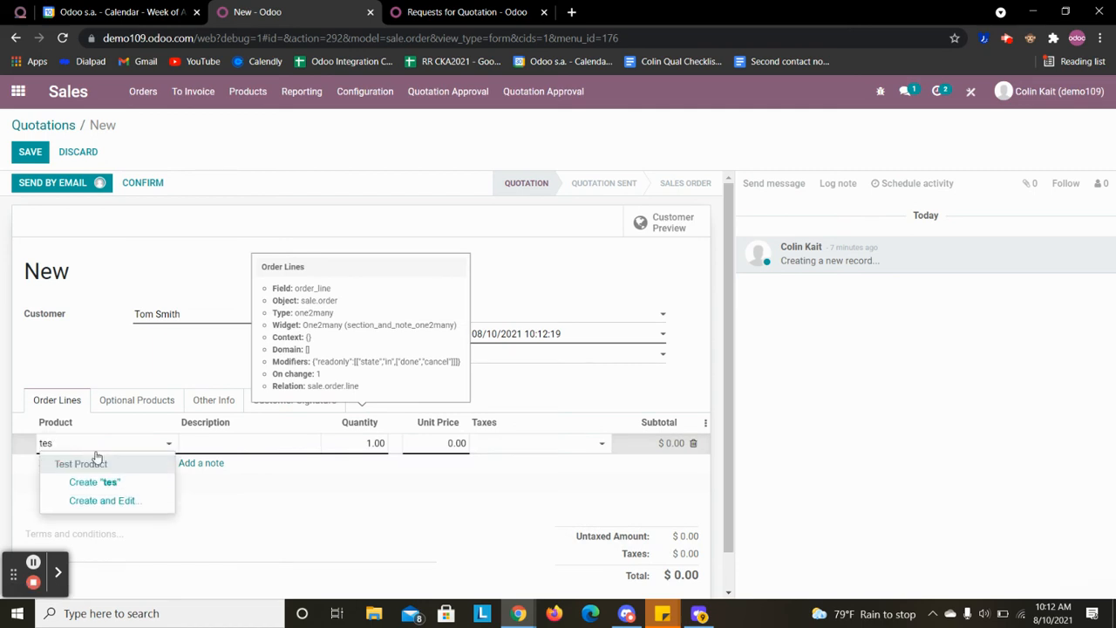
{"action": "left_click", "coordinate": [81, 463]}
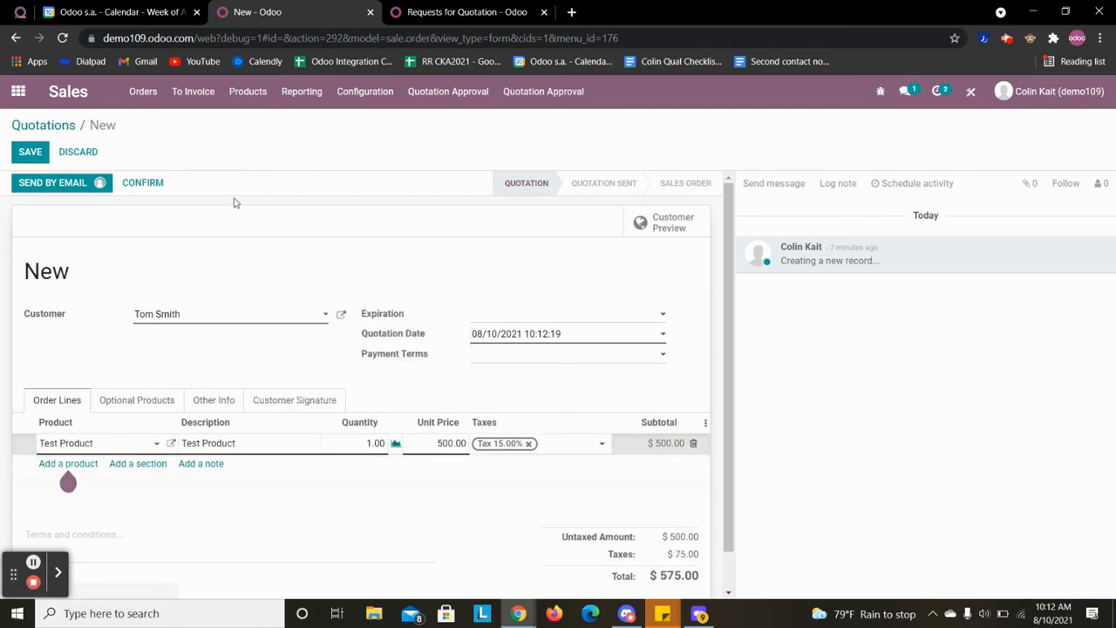
{"action": "mouse_move", "coordinate": [142, 182]}
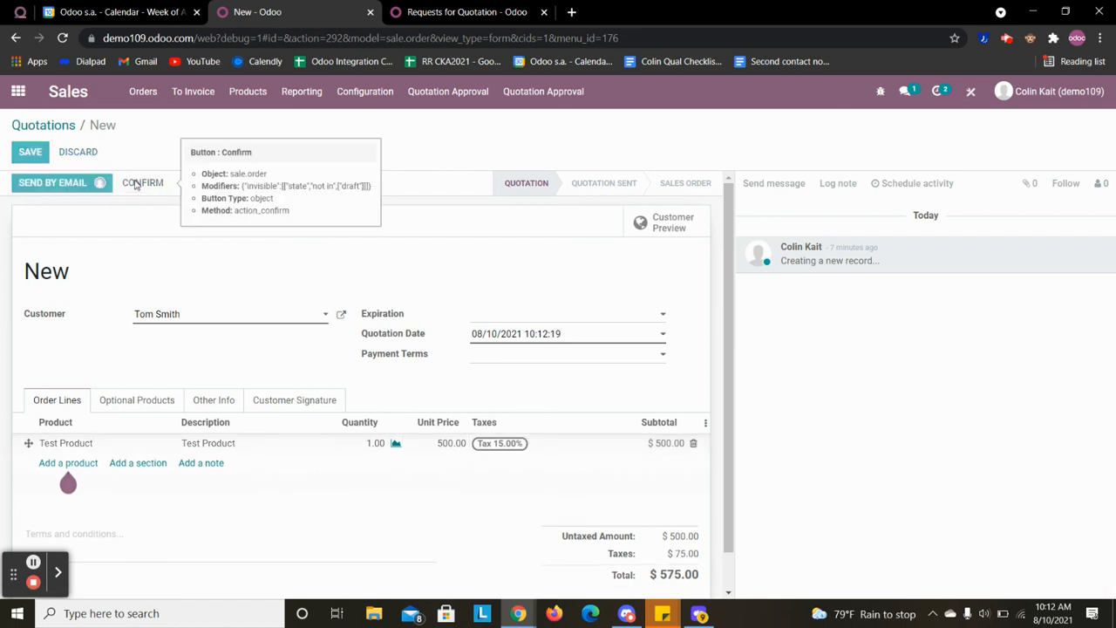
{"action": "left_click", "coordinate": [30, 151]}
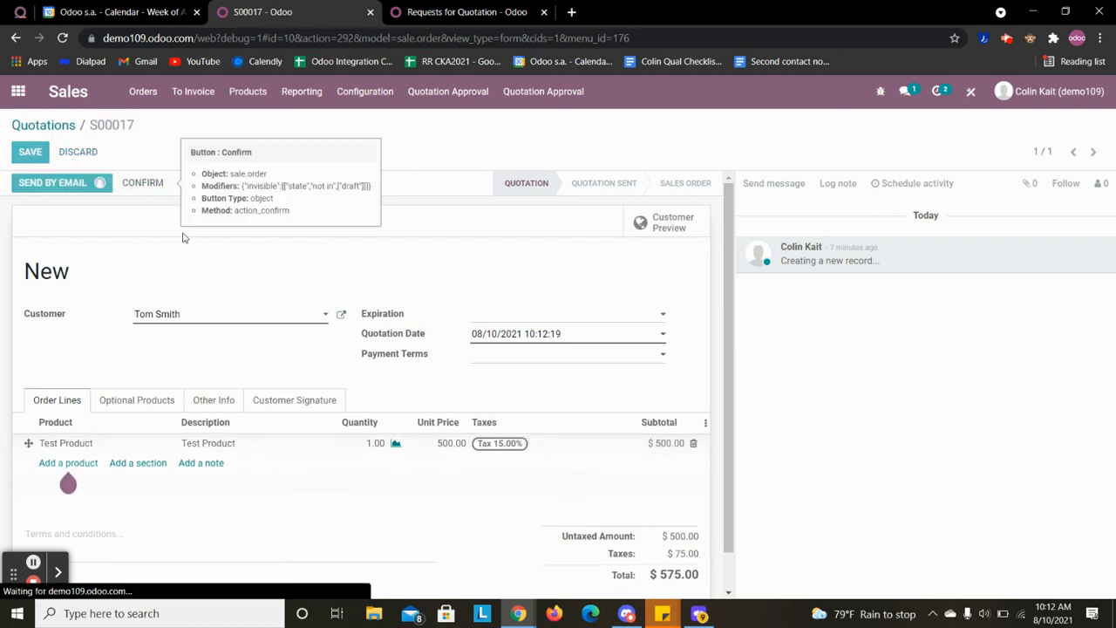
{"action": "left_click", "coordinate": [142, 183]}
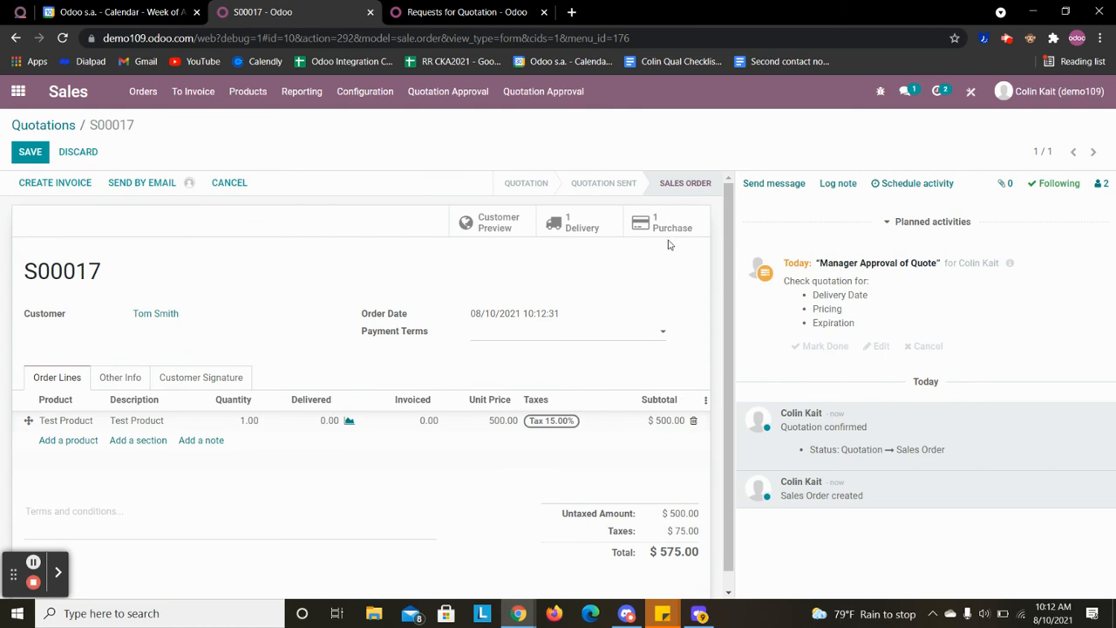
Step: Open linked purchase P00004 from S00017, then its receipt WH/IN/00002
{"action": "left_click", "coordinate": [671, 223]}
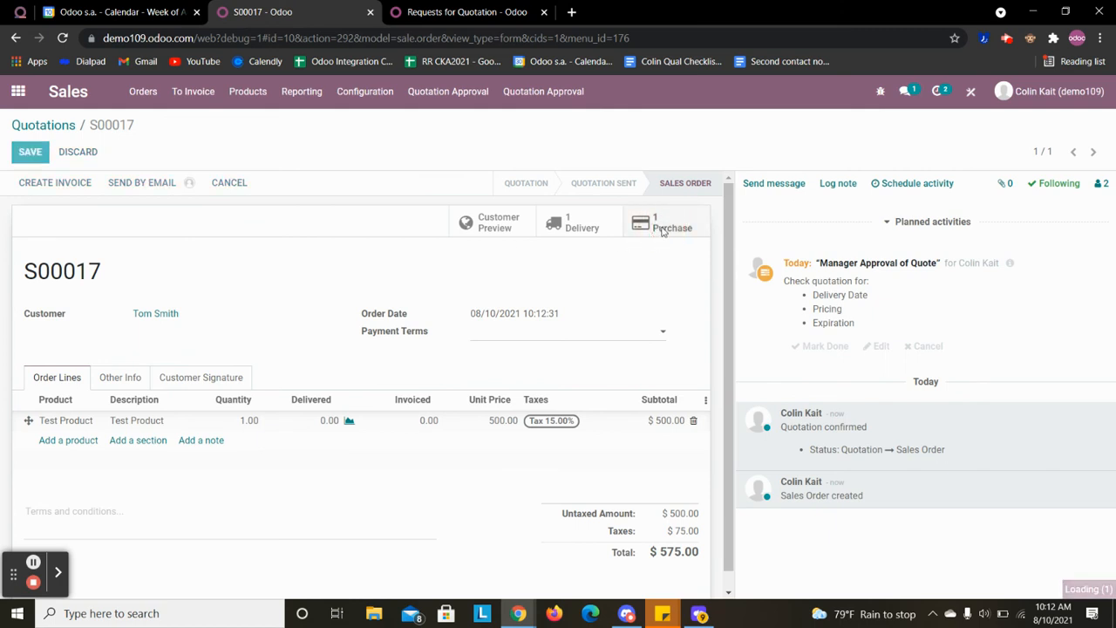
{"action": "left_click", "coordinate": [671, 222]}
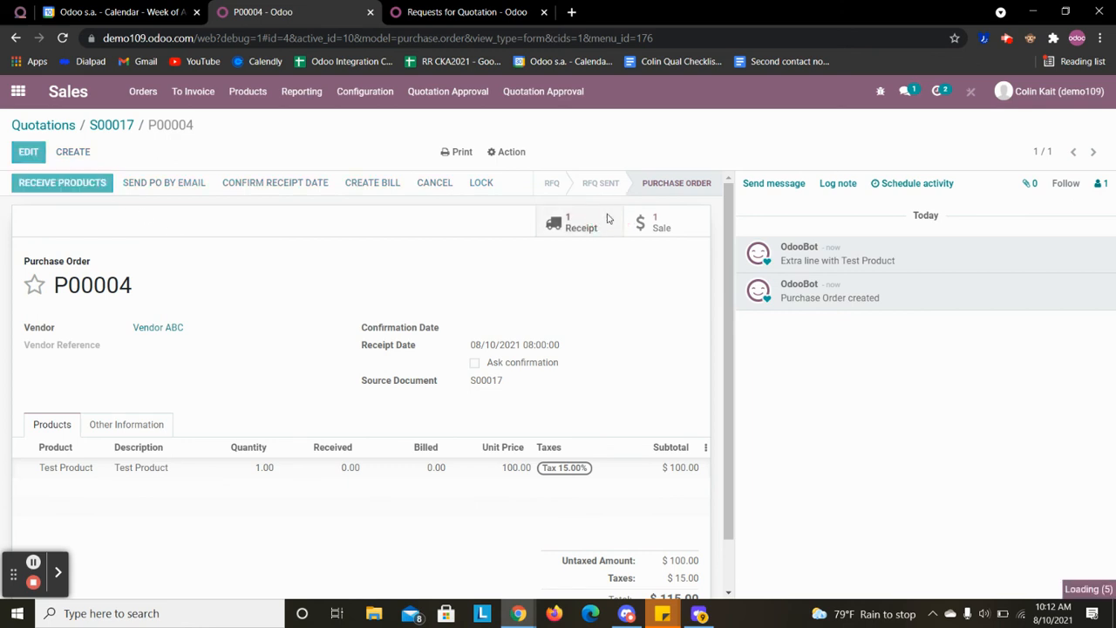
{"action": "left_click", "coordinate": [581, 222]}
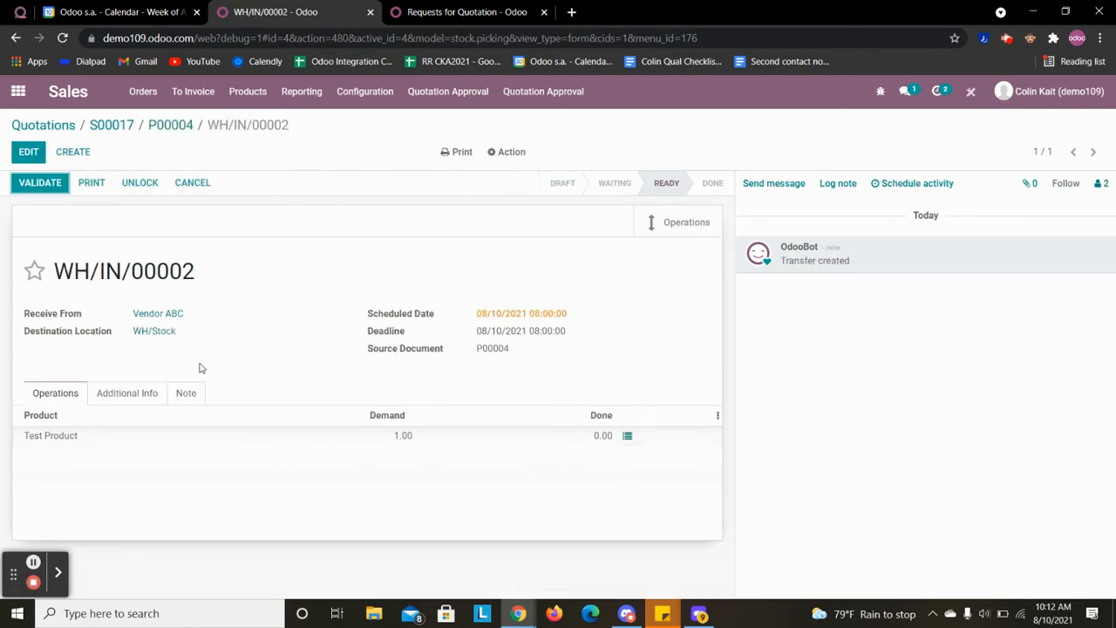